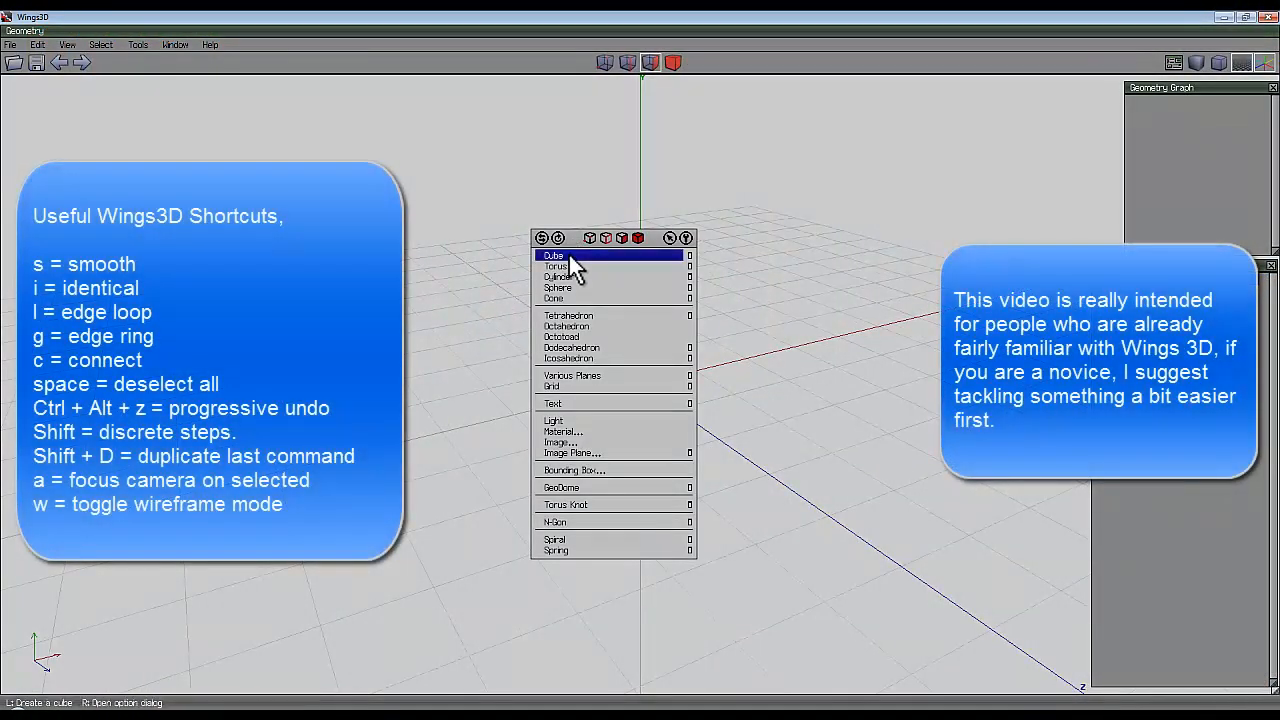
# - Add a cube, switch to face mode and bring up commands on the selected end face
pyautogui.click(554, 254)
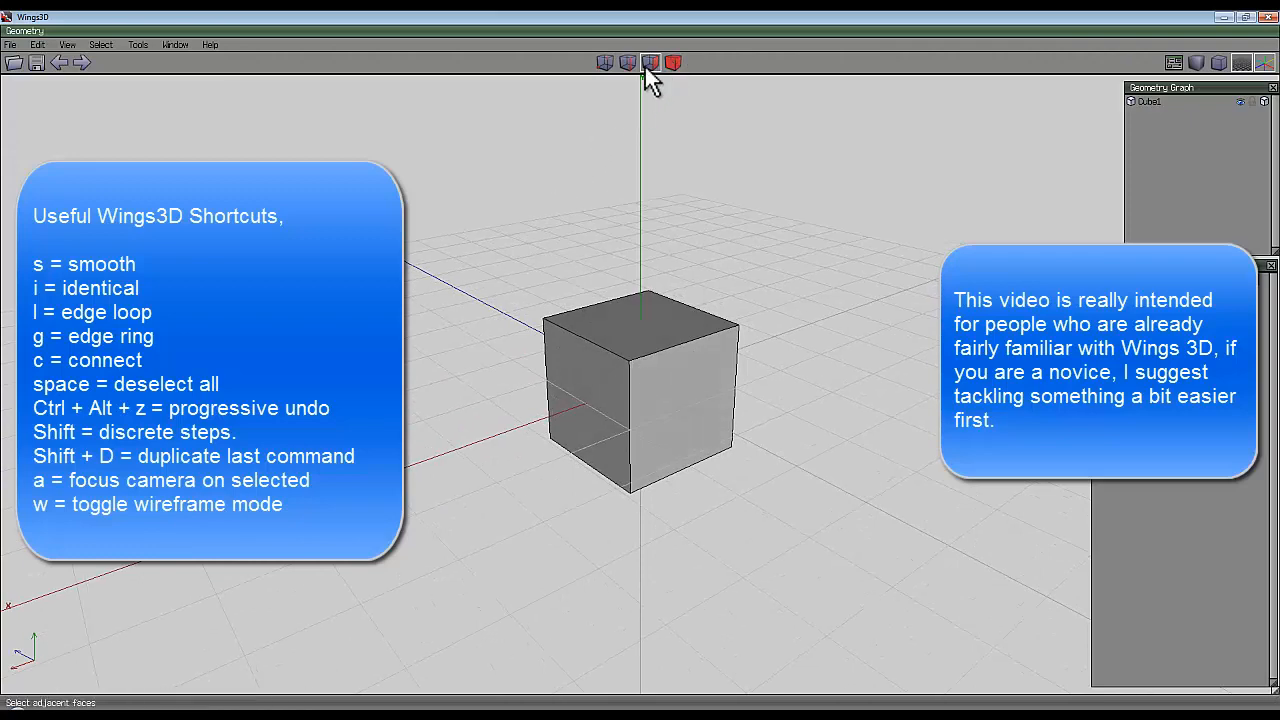
pyautogui.click(685, 420)
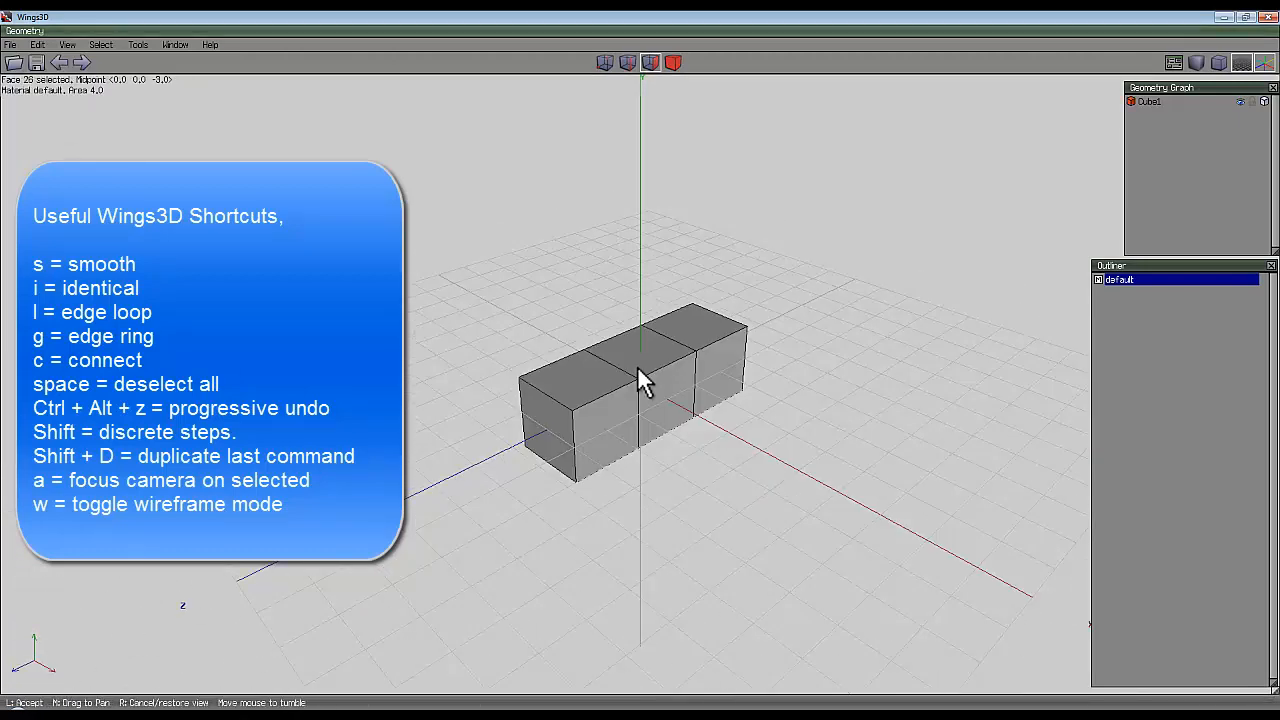
pyautogui.rightClick(640, 380)
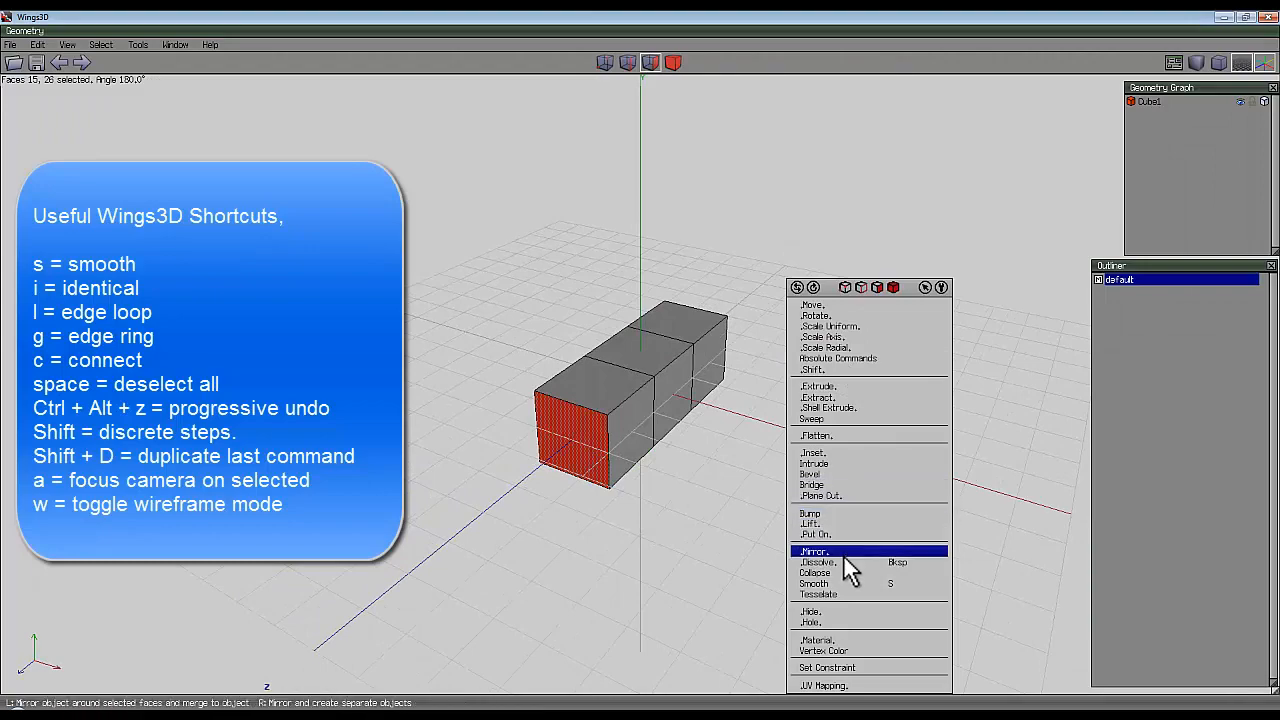
# - Mirror the blocks across the end face, growing the row into a long, wide slab
pyautogui.click(813, 551)
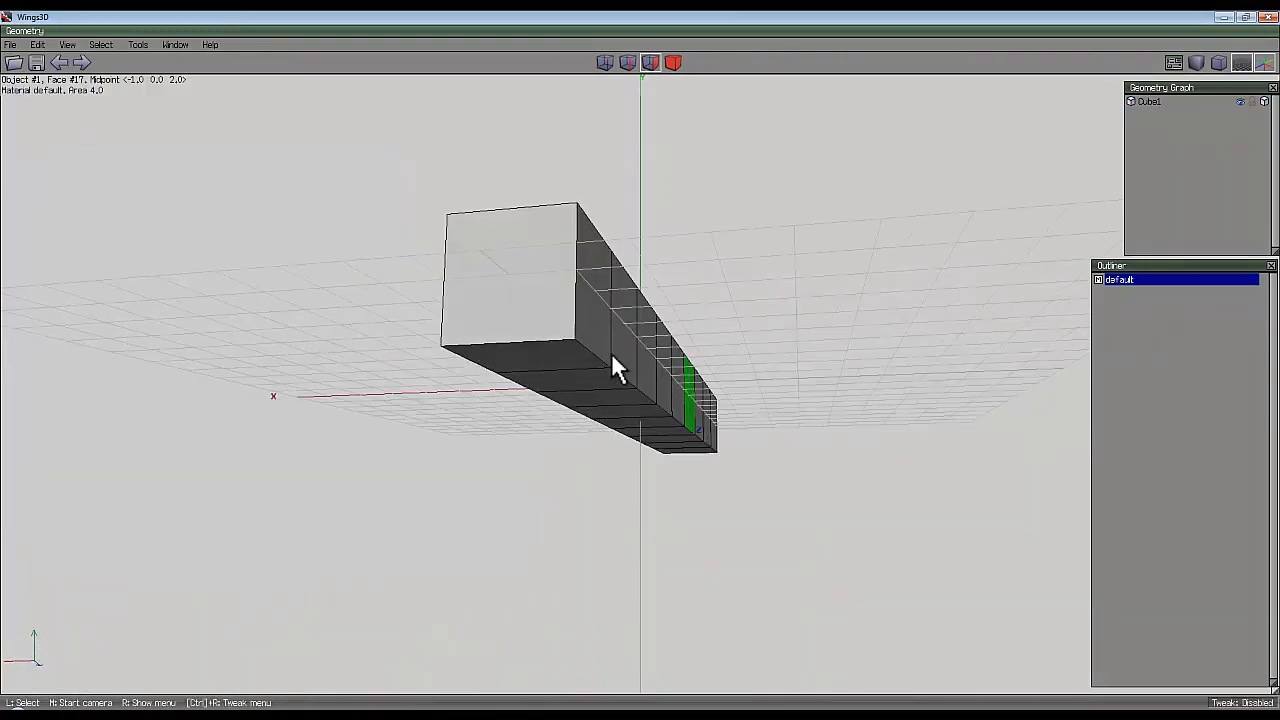
pyautogui.rightClick(615, 367)
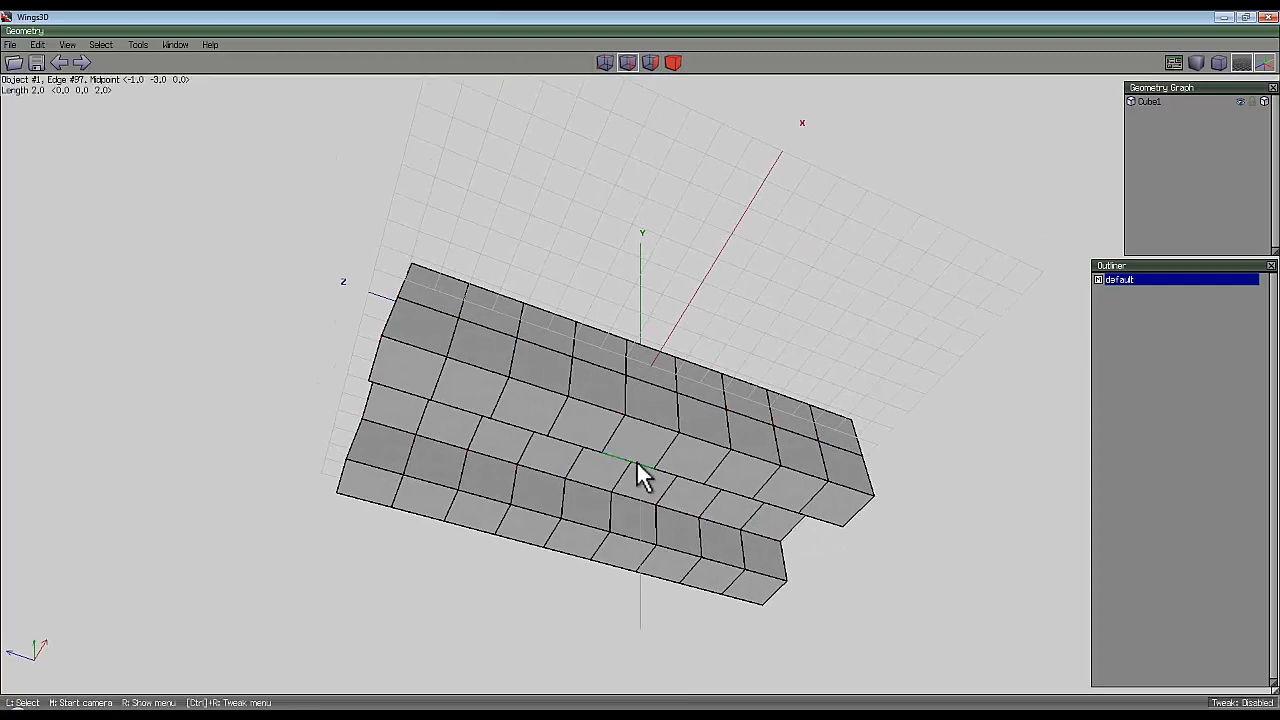
# - Flow Connect the edge rings and move the lower edges upward to carve an arch into the underside
pyautogui.click(585, 555)
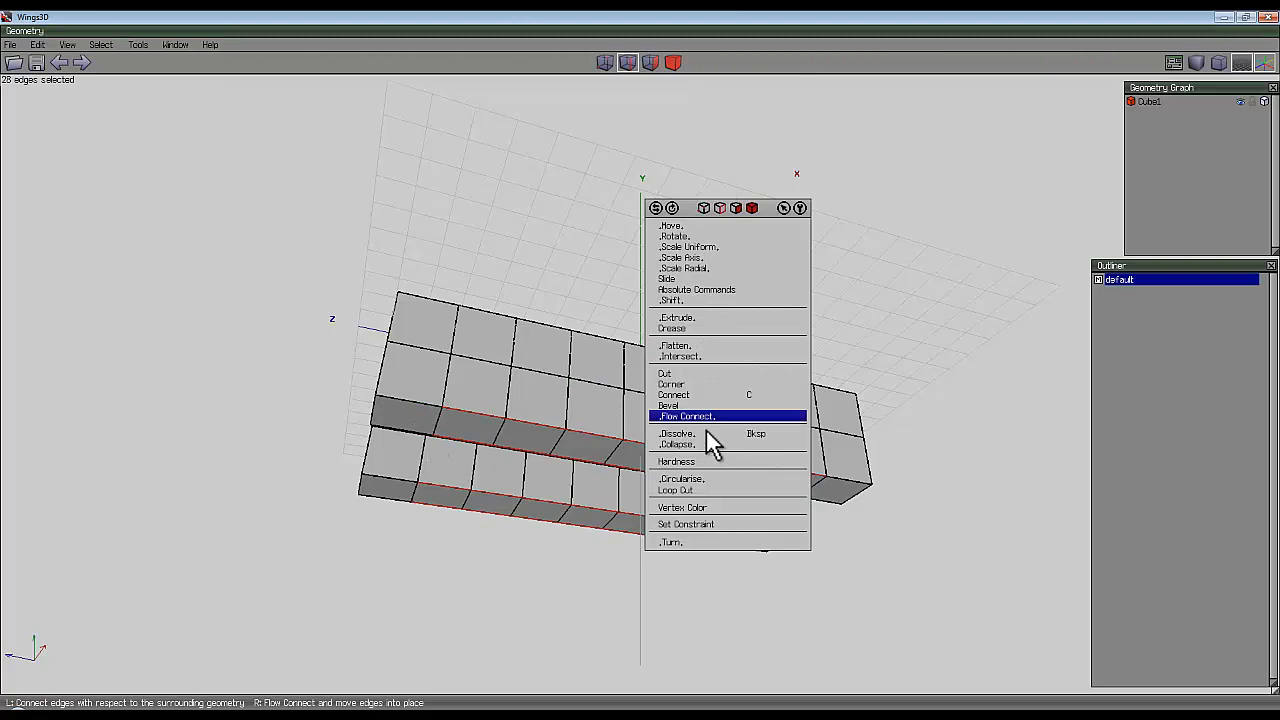
pyautogui.click(686, 415)
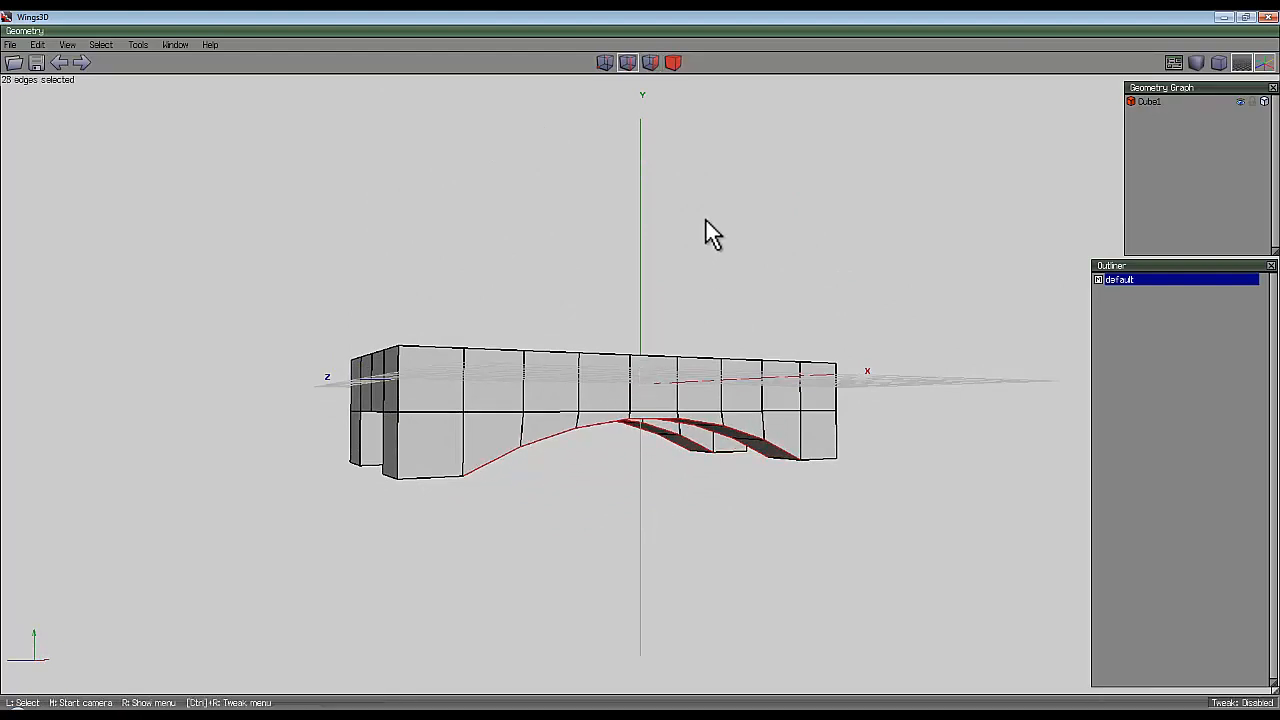
pyautogui.rightClick(714, 230)
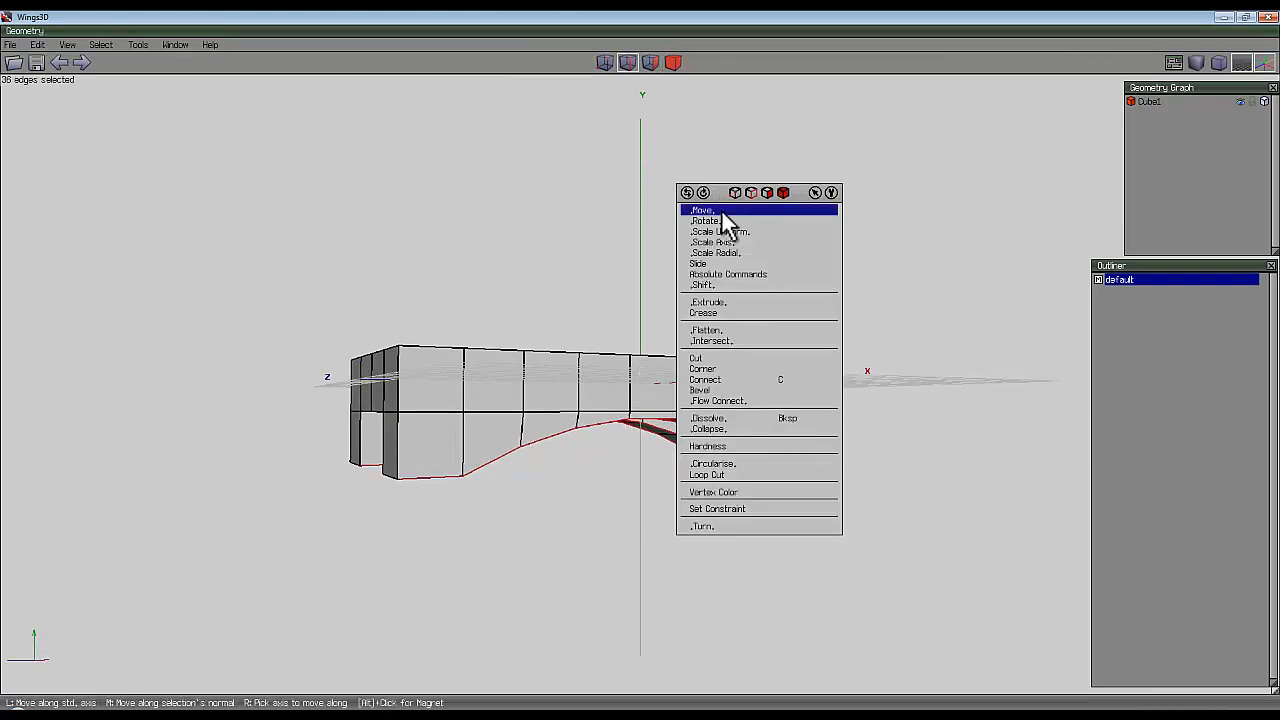
pyautogui.click(701, 210)
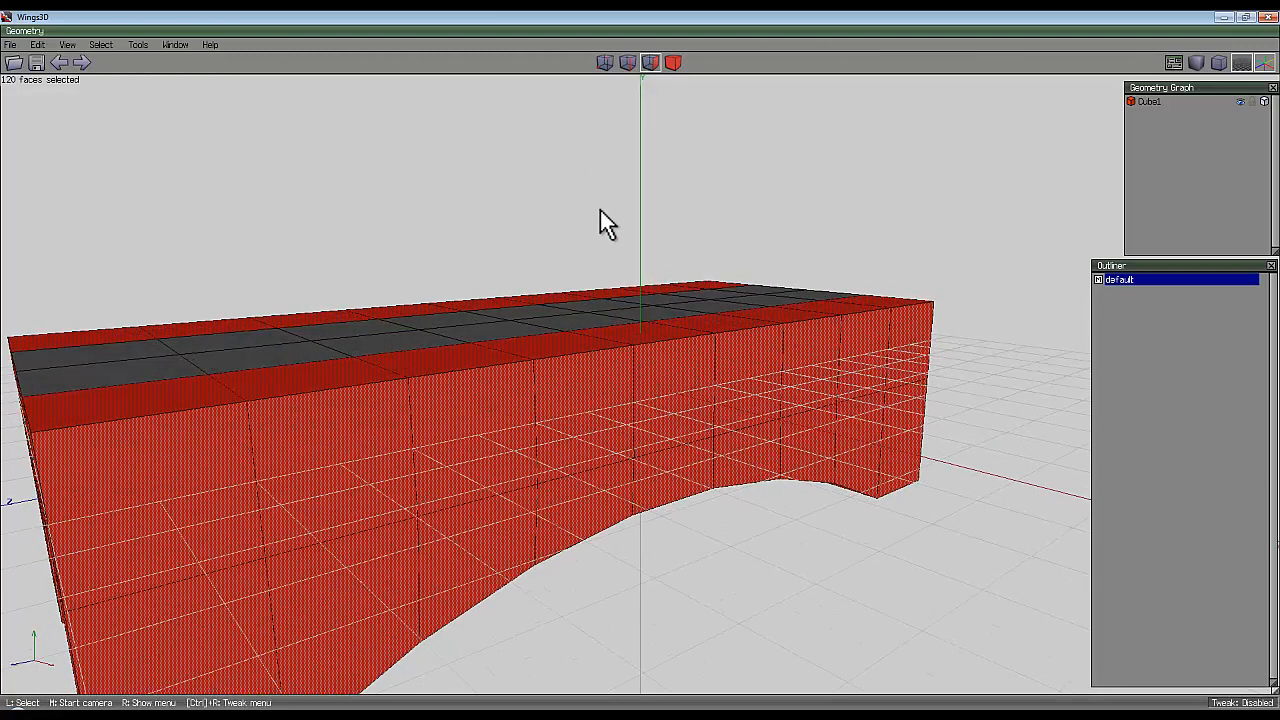
# - Bring up face commands on the 120 selected panel faces to inset each into a framed border
pyautogui.rightClick(600, 220)
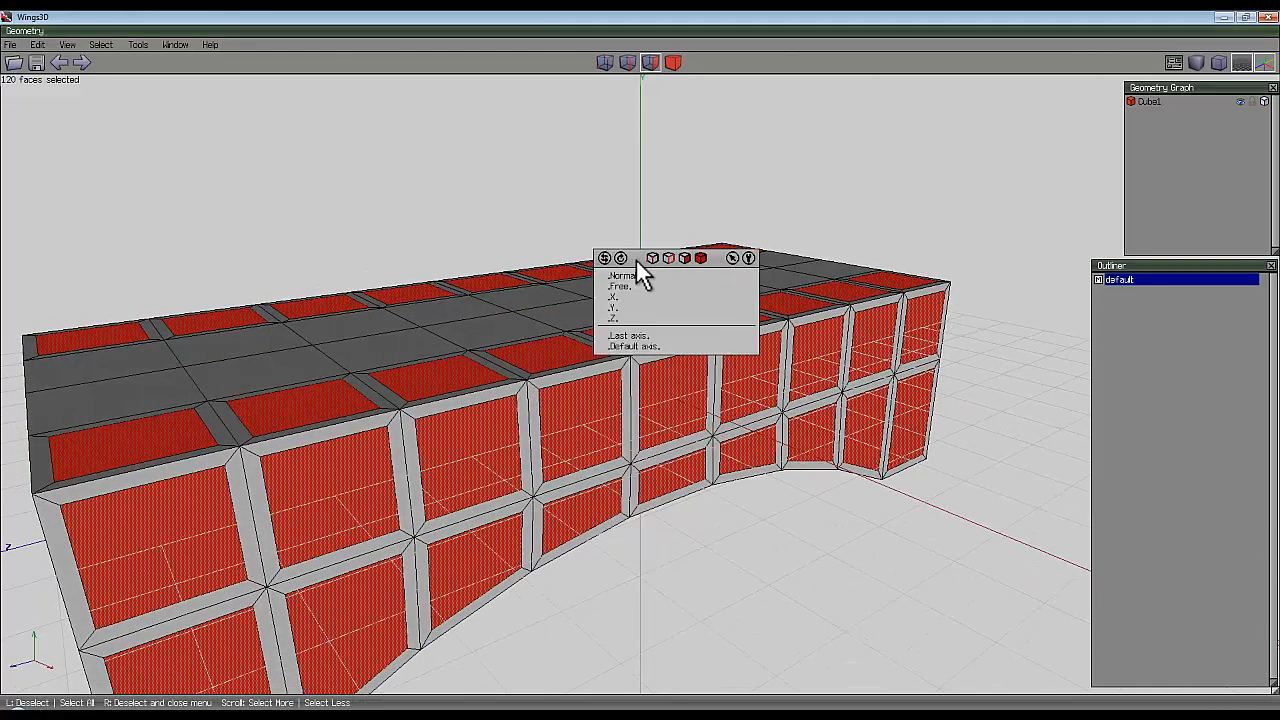
# - Move the inset panels inward along their normals so they sit recessed behind their frames
pyautogui.click(621, 276)
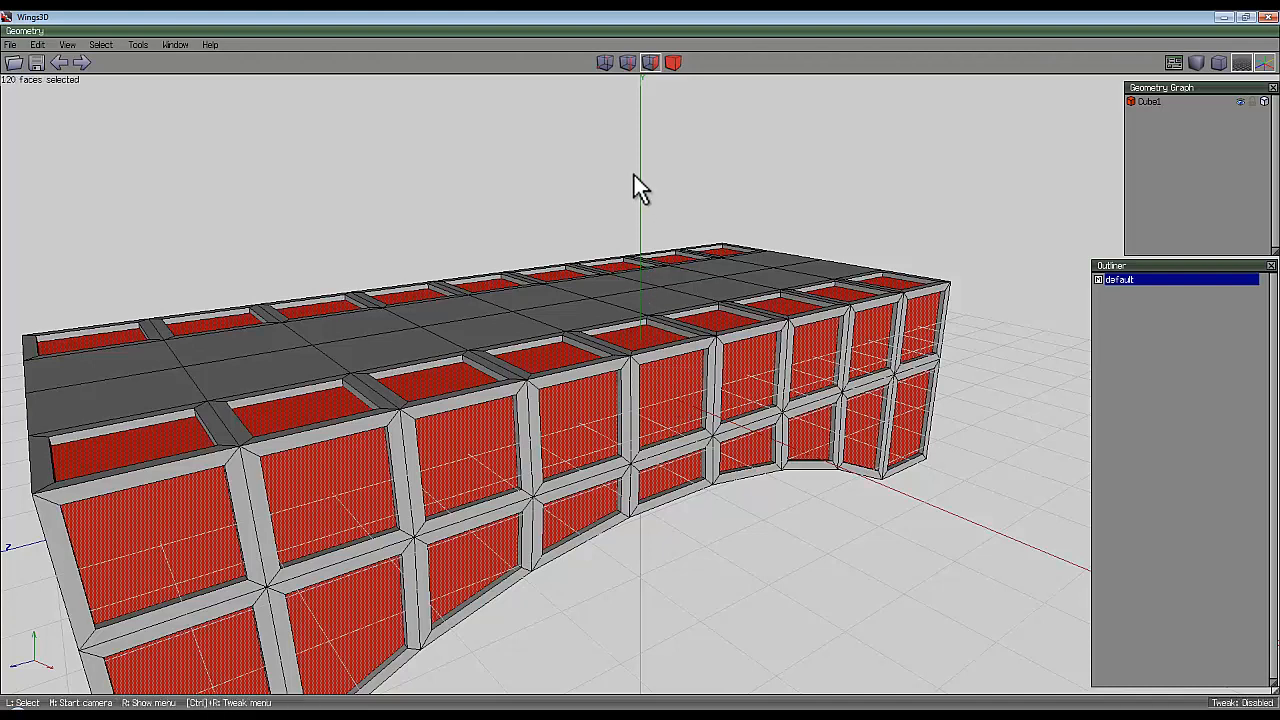
pyautogui.rightClick(640, 185)
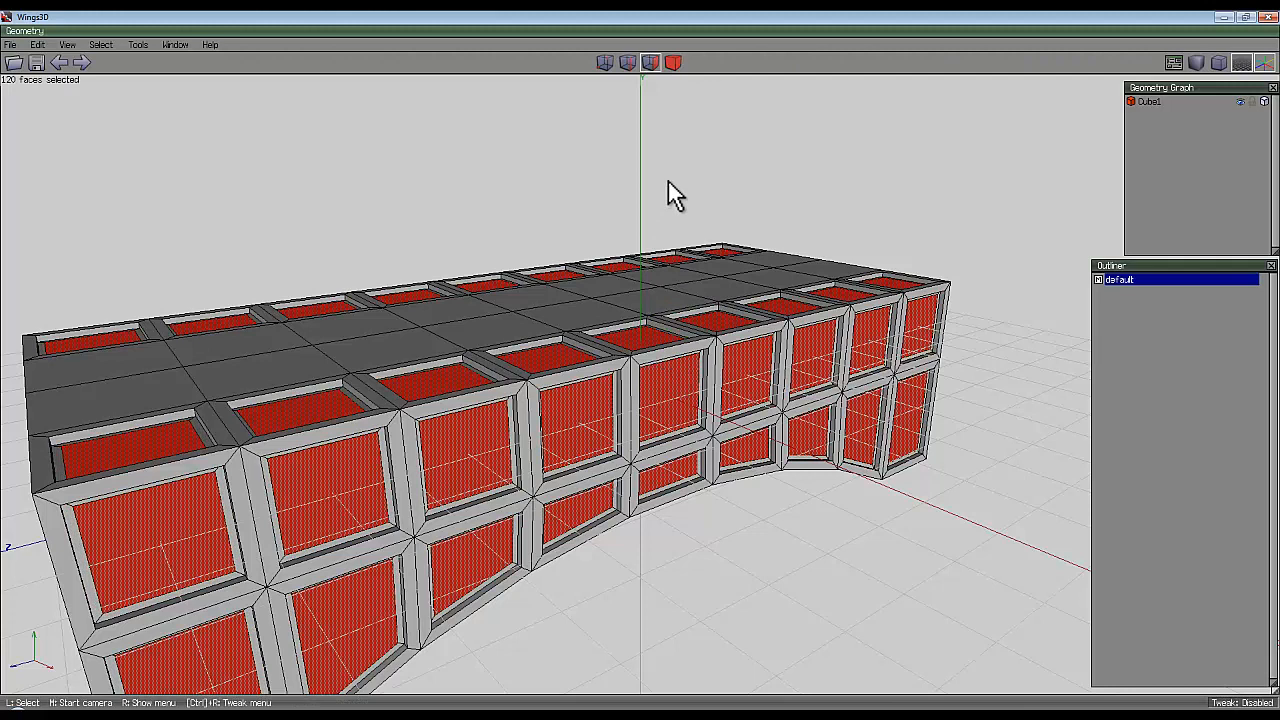
# - Collapse each recessed panel to a centre point and select the resulting triangle faces
pyautogui.rightClick(670, 193)
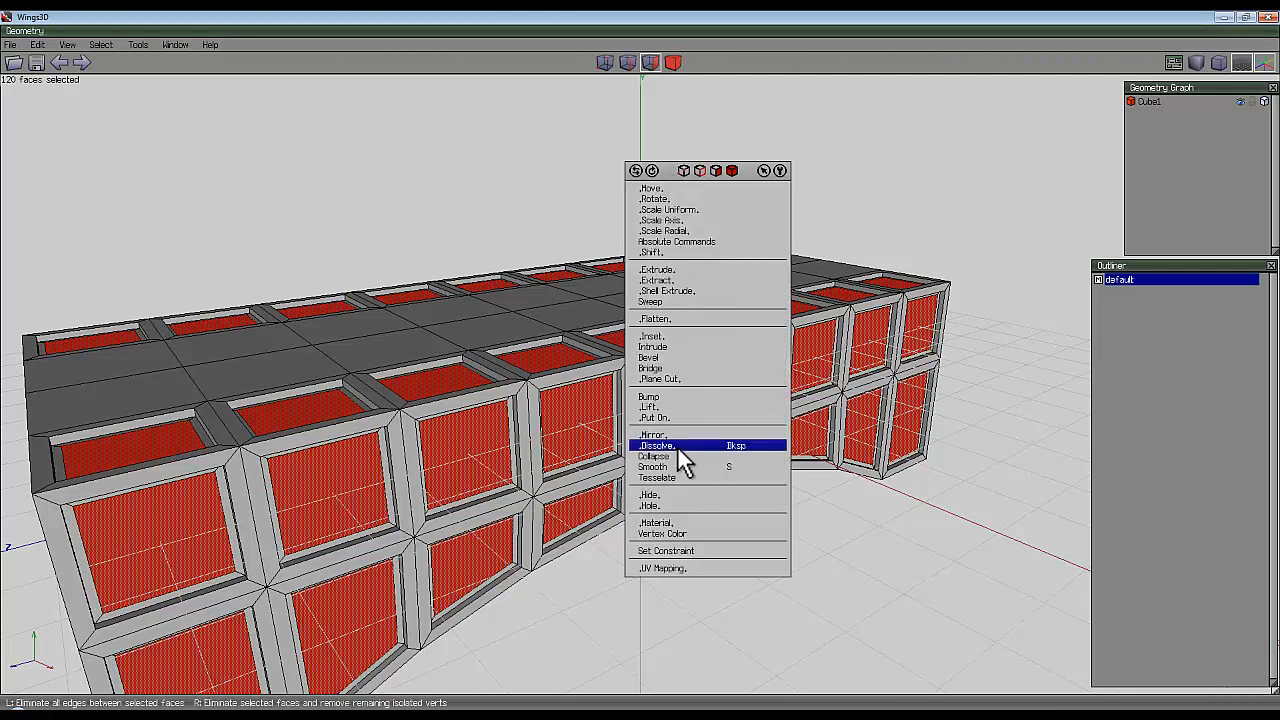
pyautogui.click(657, 445)
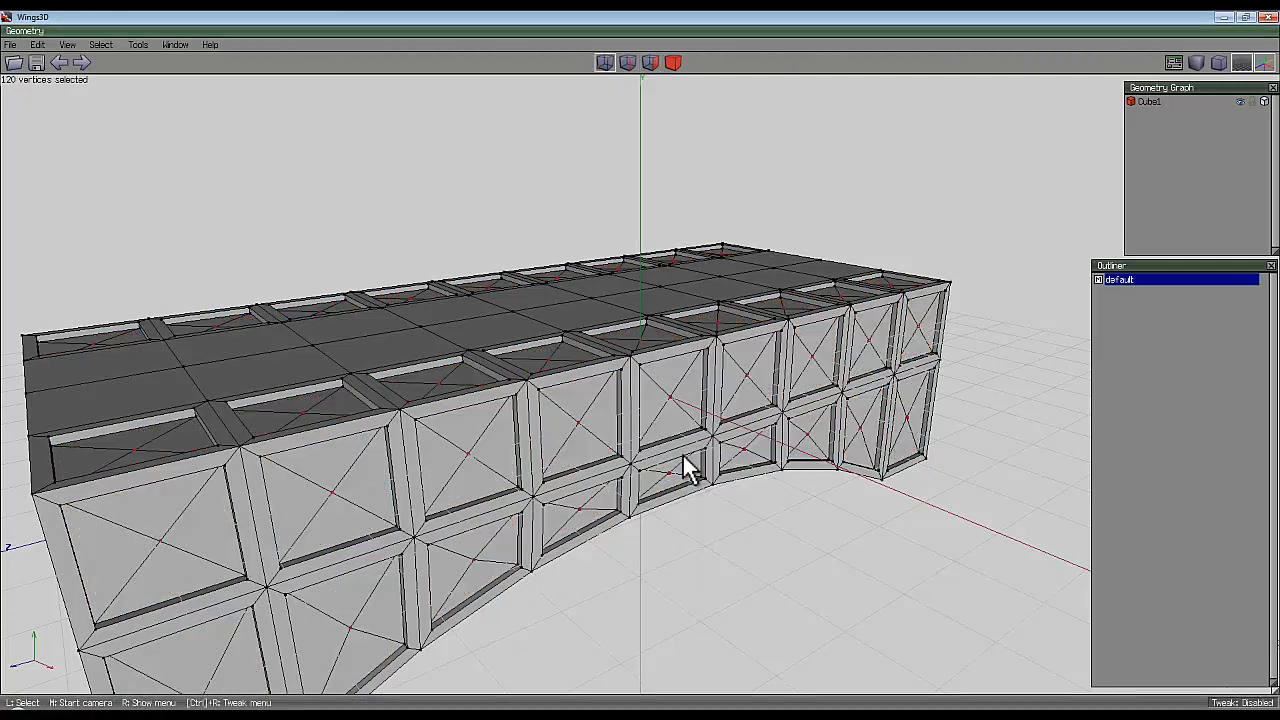
pyautogui.click(649, 62)
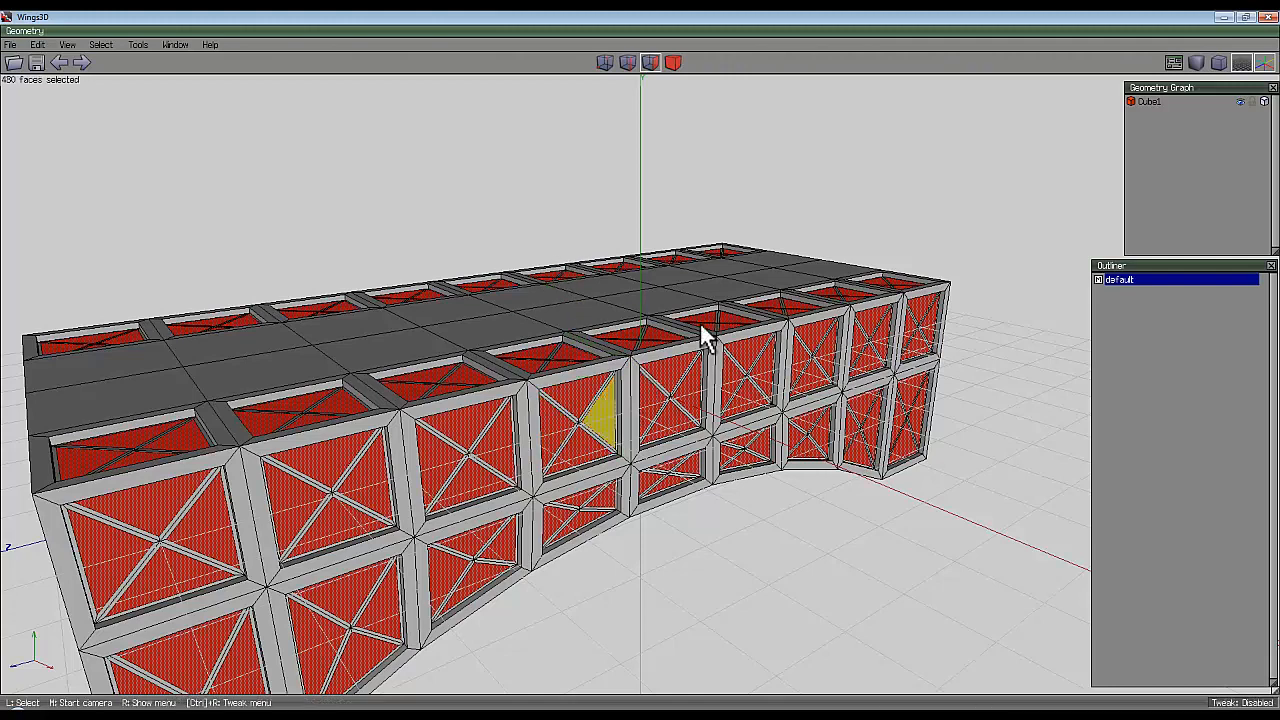
# - Extract the 480 triangle faces along their normals and accept, leaving open cross-braced lattice sides
pyautogui.rightClick(703, 335)
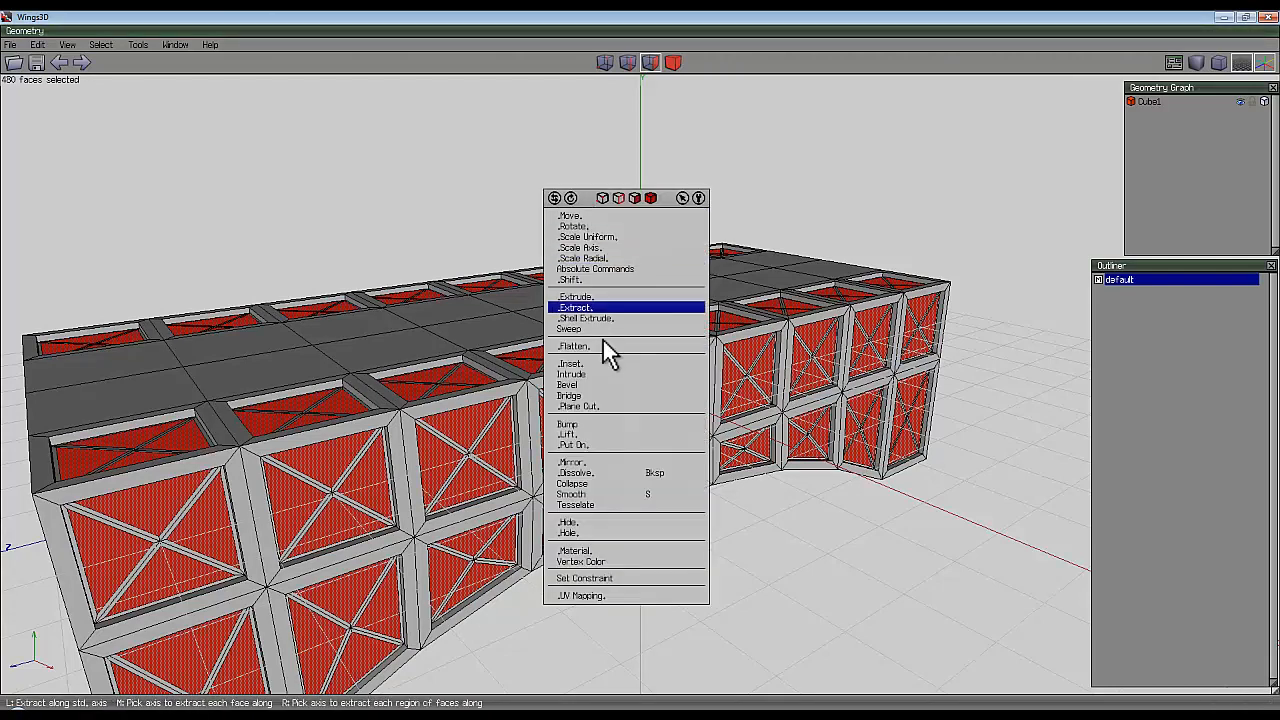
pyautogui.click(575, 307)
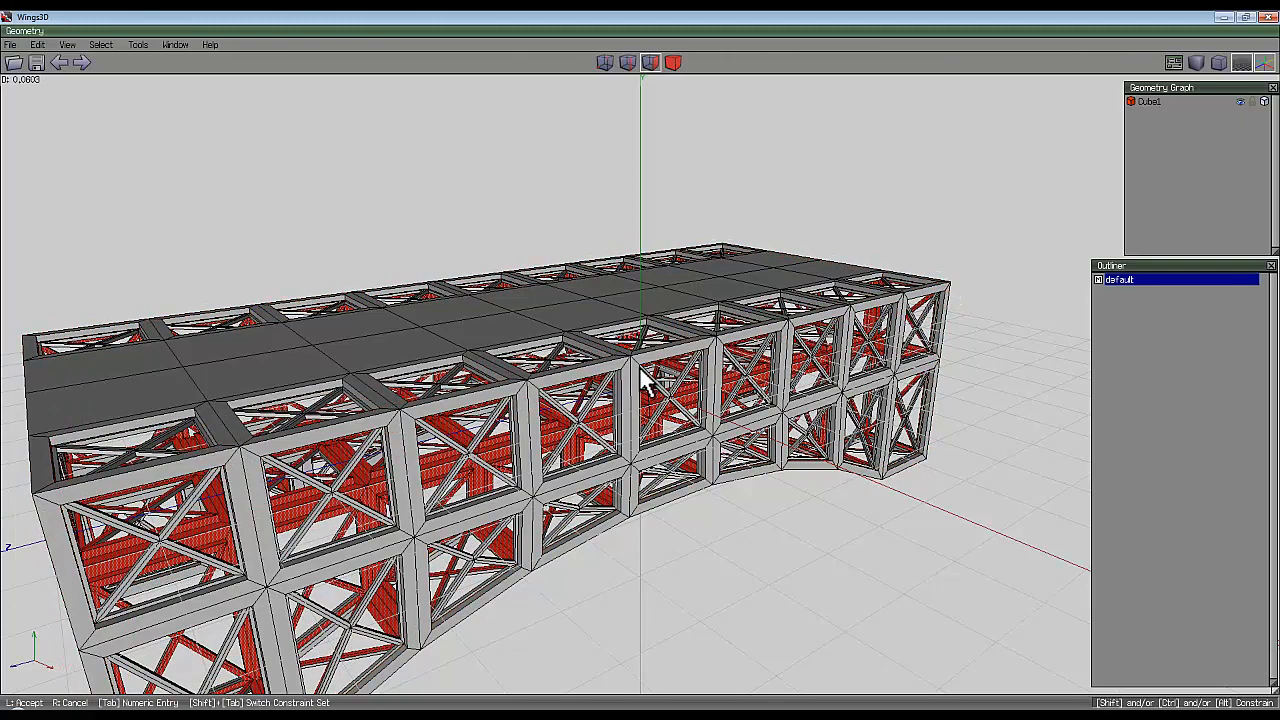
pyautogui.click(590, 378)
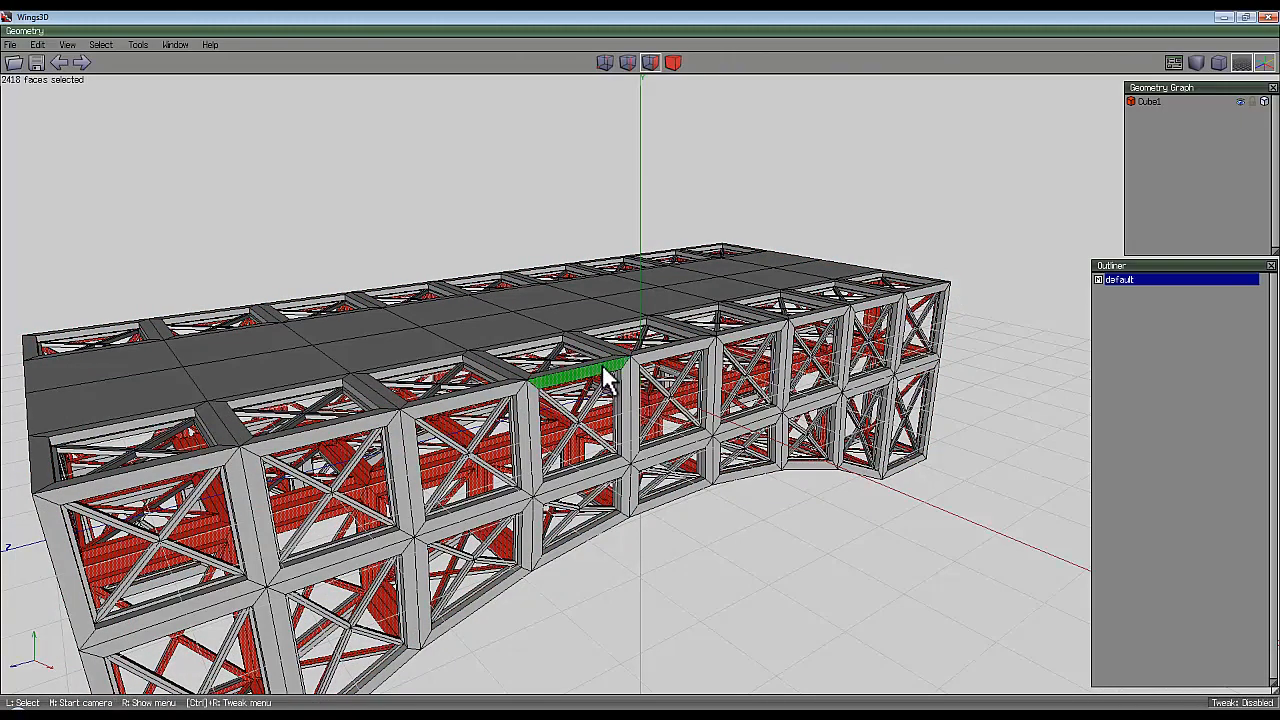